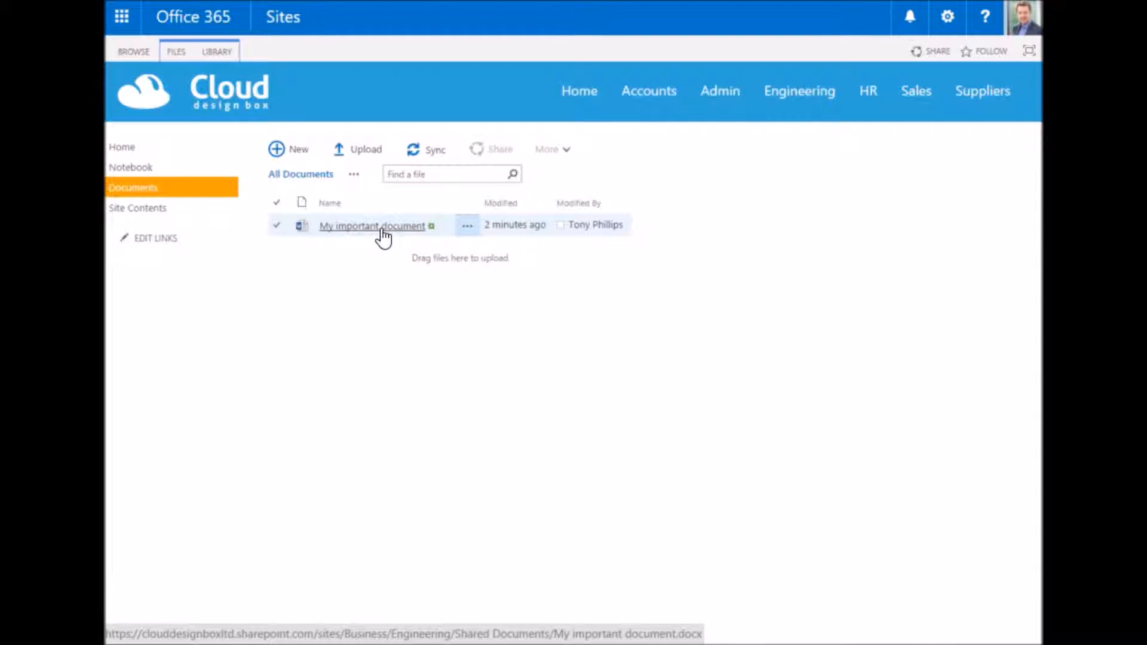
# Delete 'My important document' from the Documents library via its more-actions menu
pyautogui.click(277, 225)
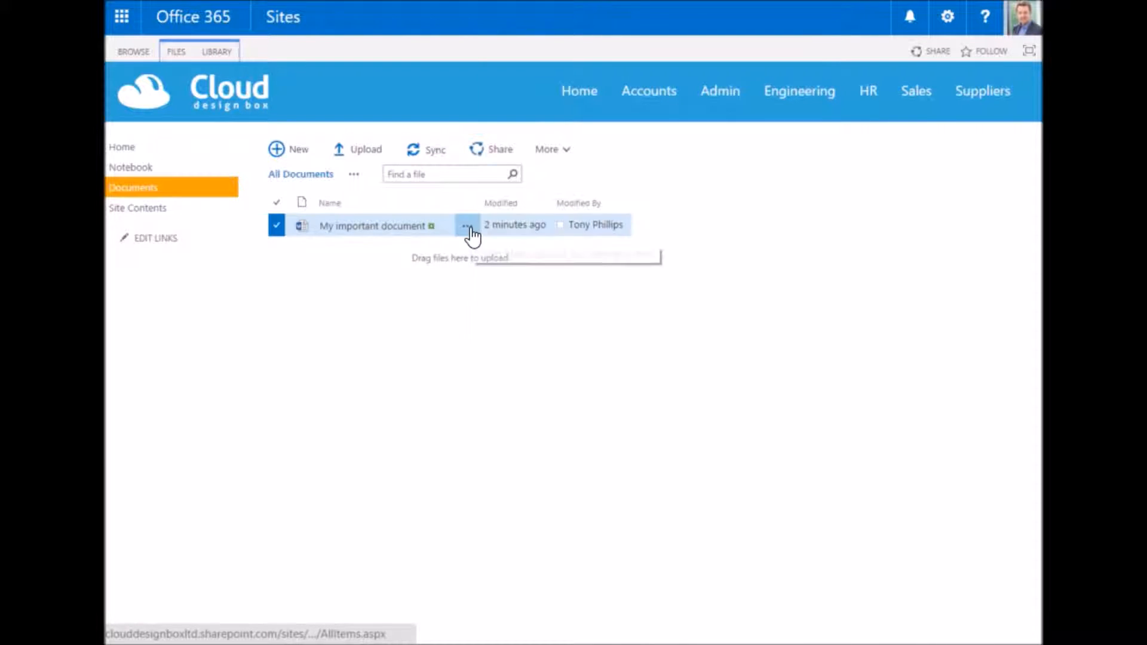
pyautogui.click(468, 230)
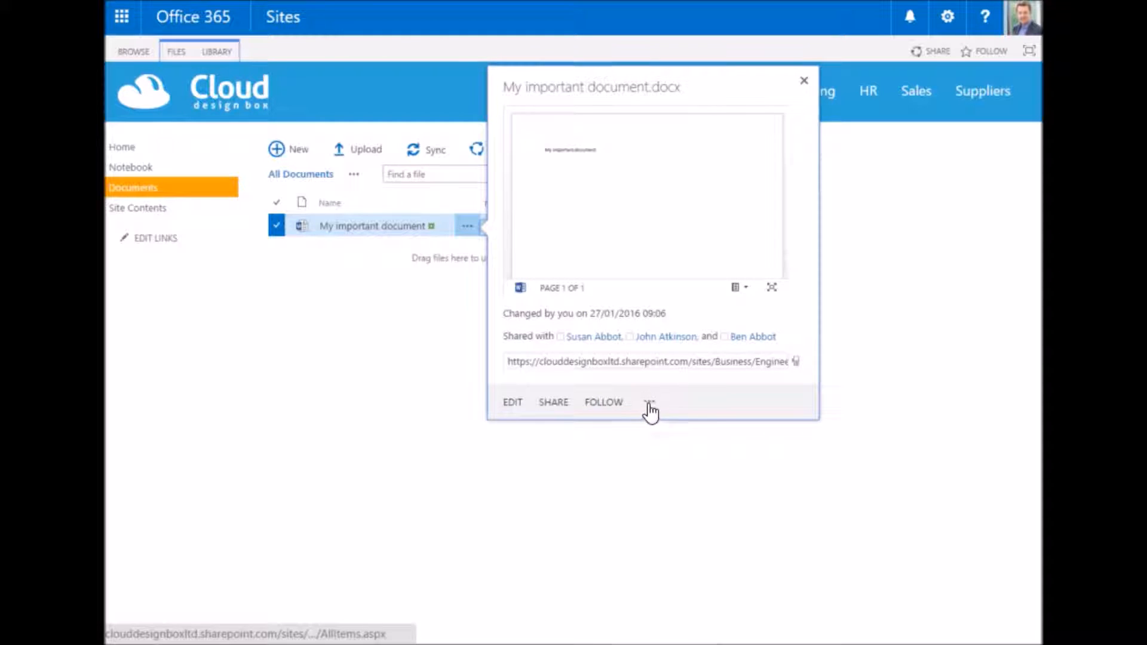
pyautogui.click(648, 402)
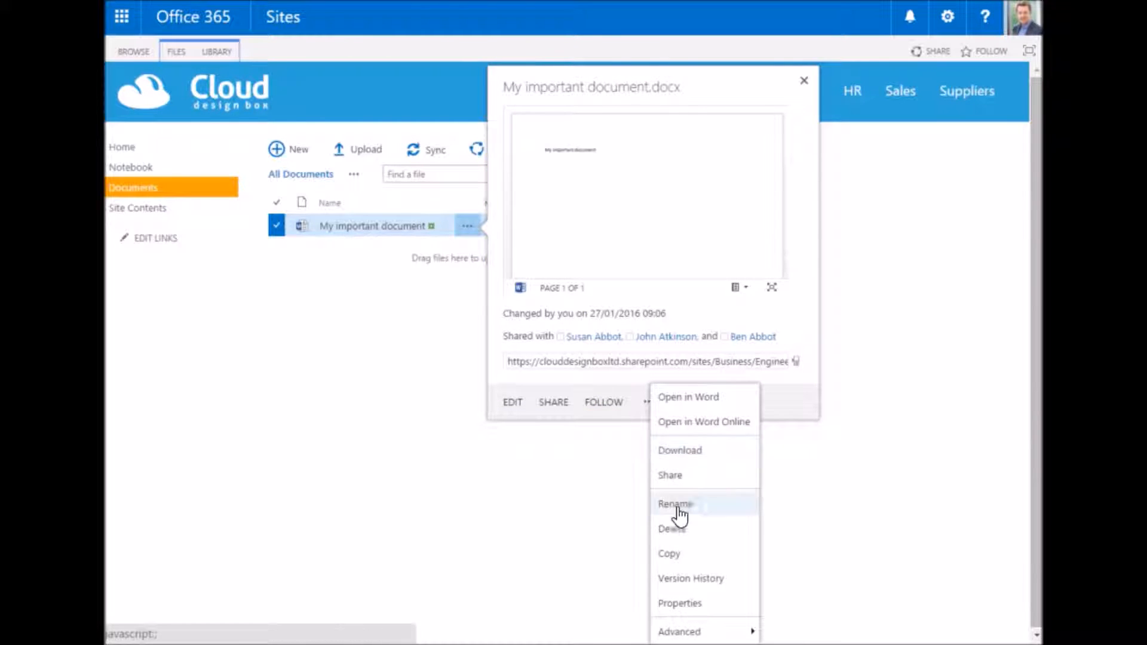
pyautogui.click(671, 528)
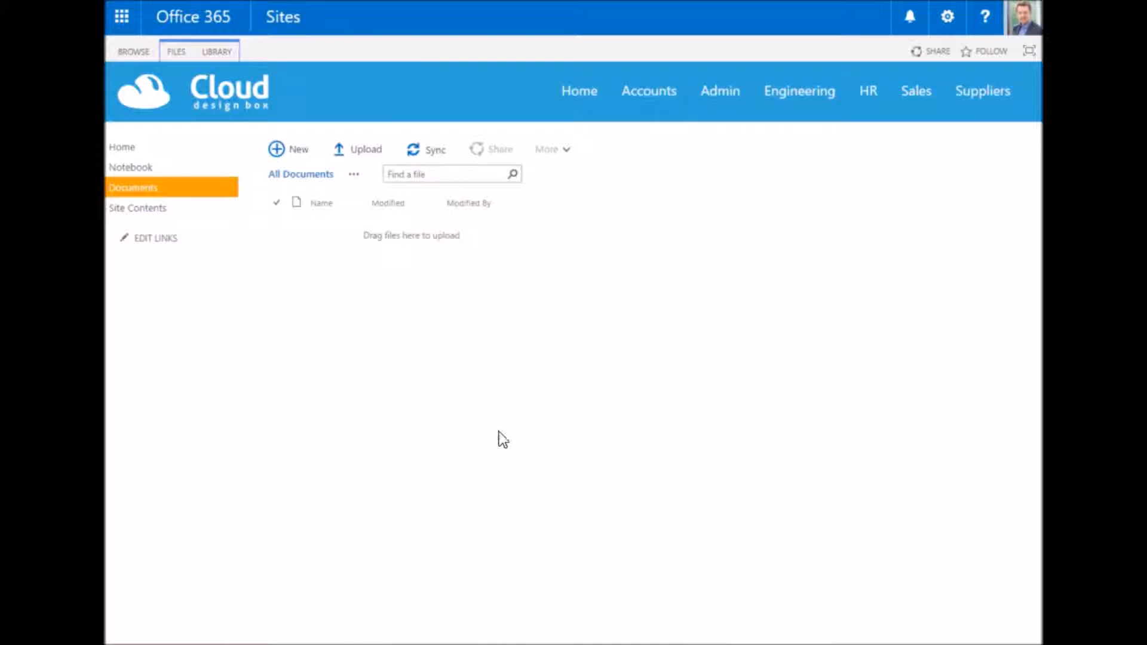
pyautogui.moveTo(508, 377)
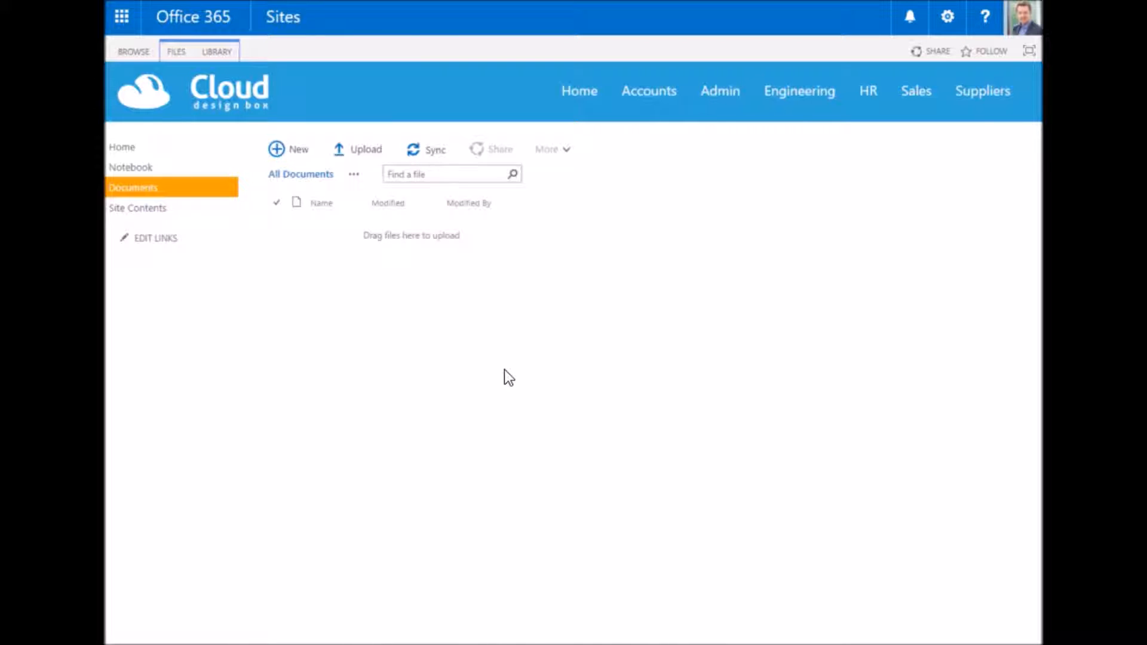
# Go to Site Contents and open the Recycle Bin listing 'My important document.docx'
pyautogui.click(137, 208)
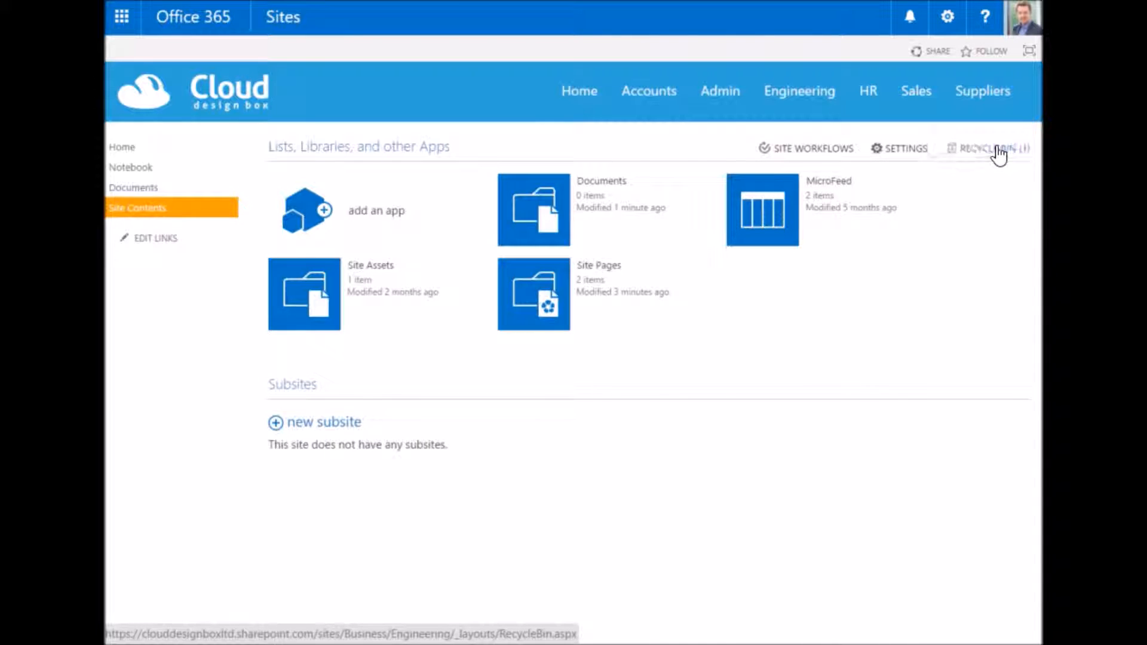
pyautogui.click(988, 149)
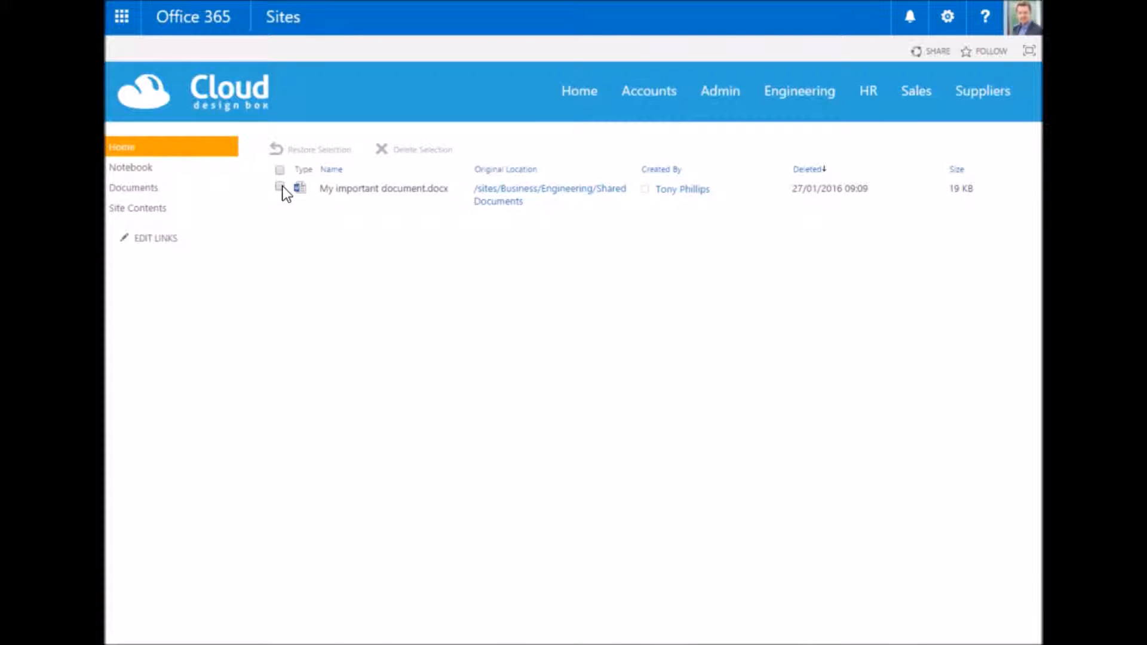
# Select 'My important document.docx' in the recycle bin and confirm deleting it
pyautogui.click(280, 187)
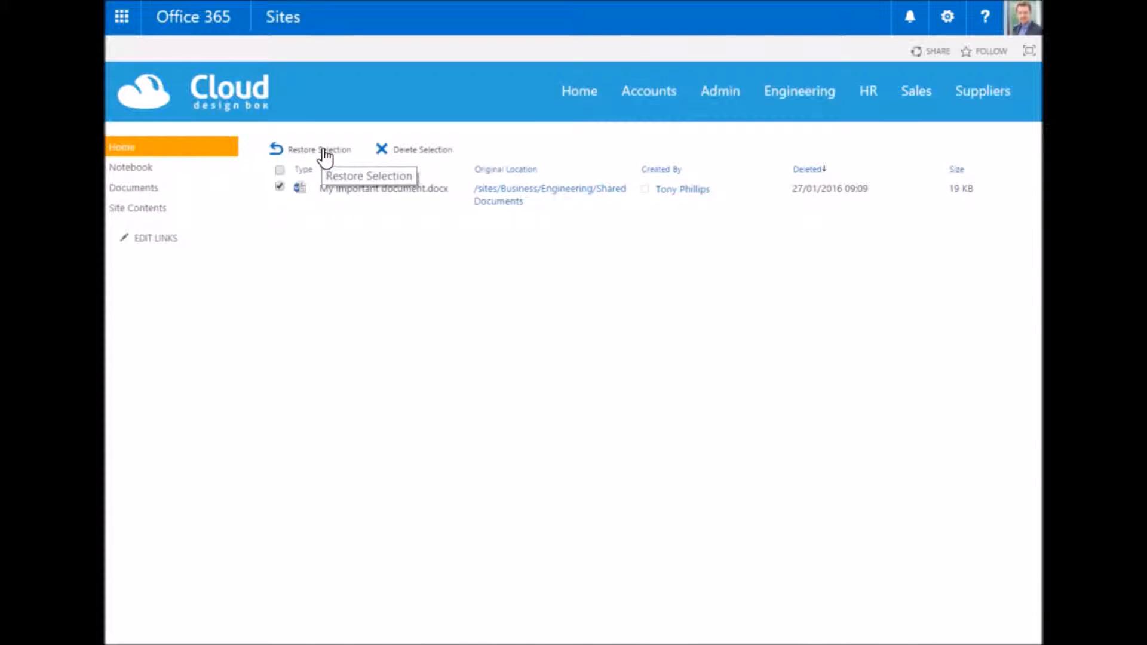
pyautogui.moveTo(277, 204)
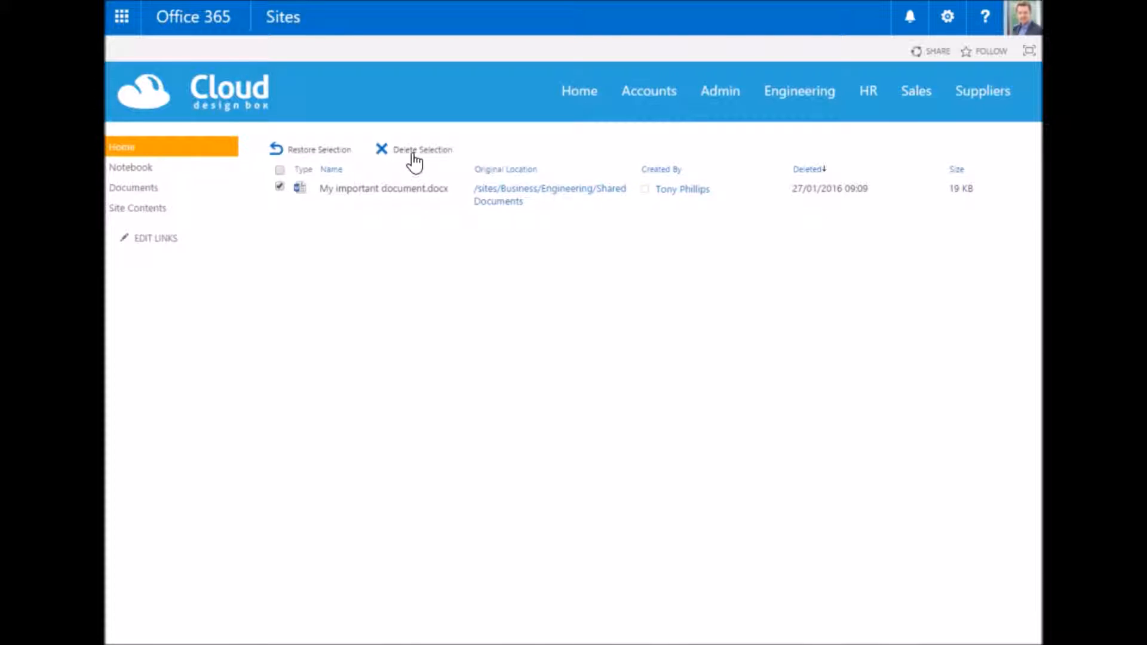
pyautogui.moveTo(421, 149)
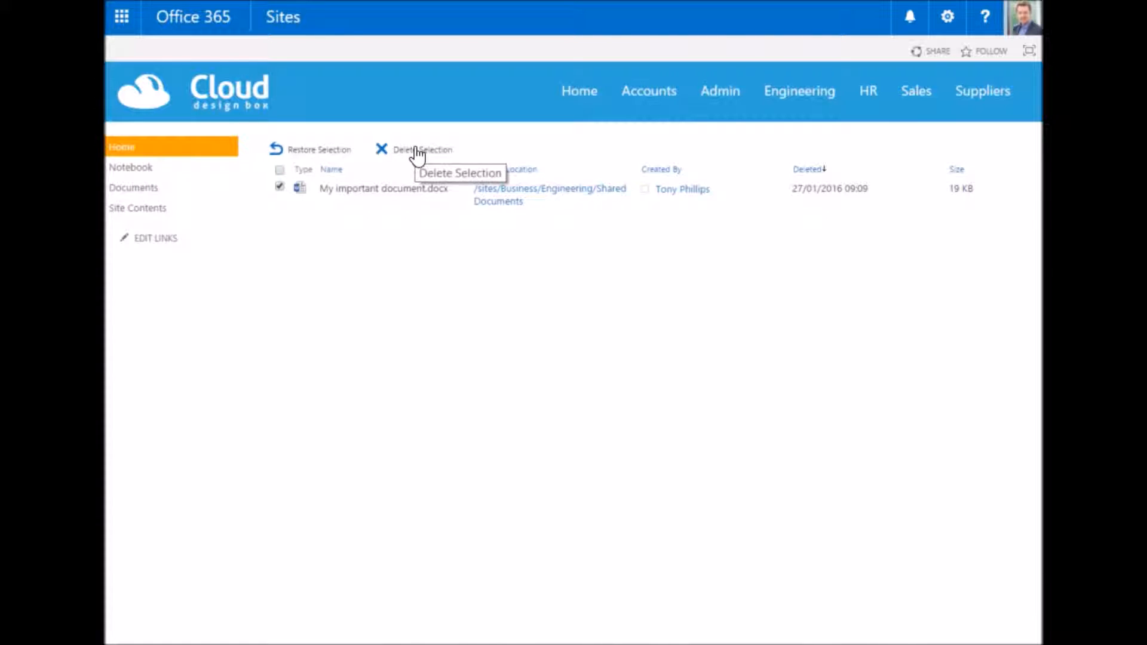
pyautogui.moveTo(646, 132)
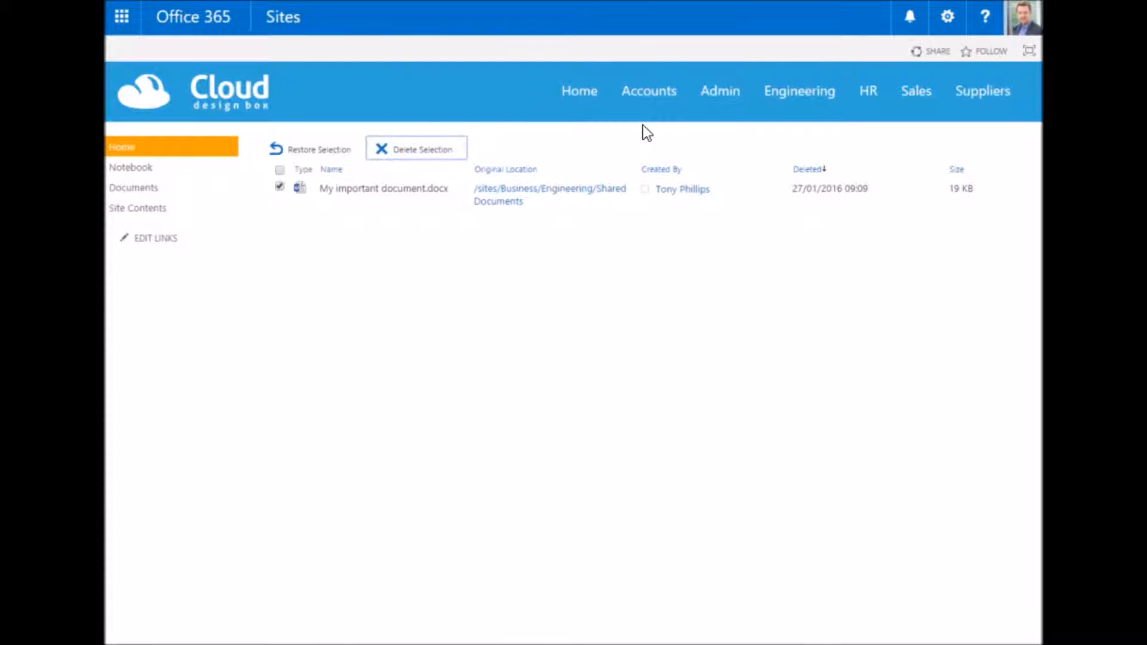
pyautogui.click(415, 149)
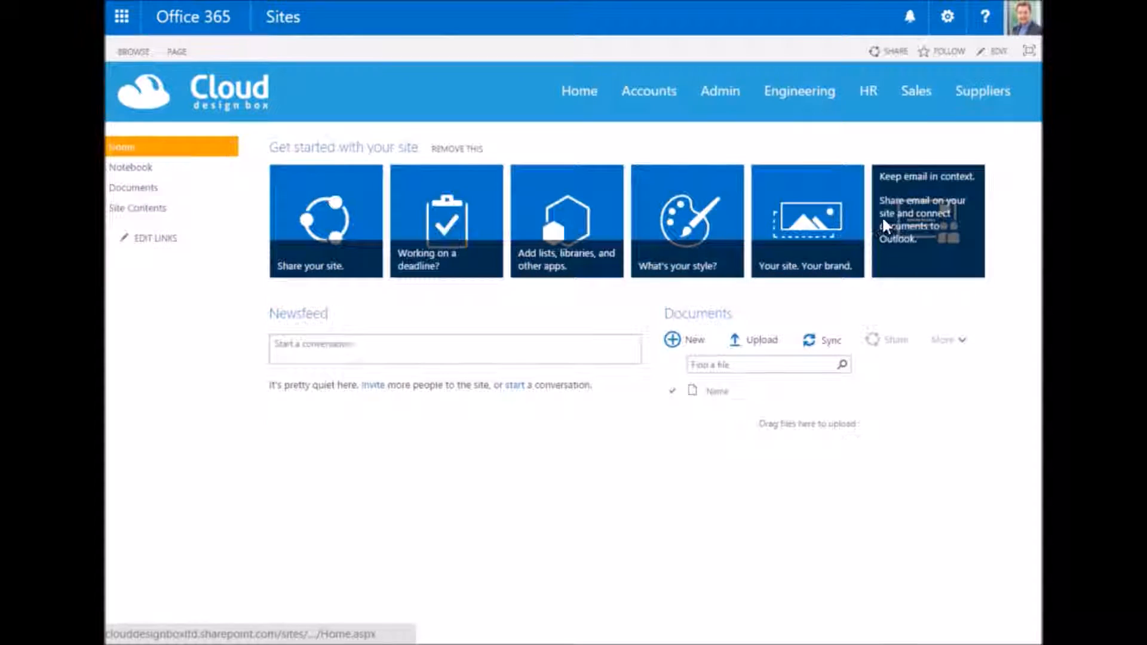
# Open Site Contents to confirm the Recycle Bin shows 0 items
pyautogui.click(137, 208)
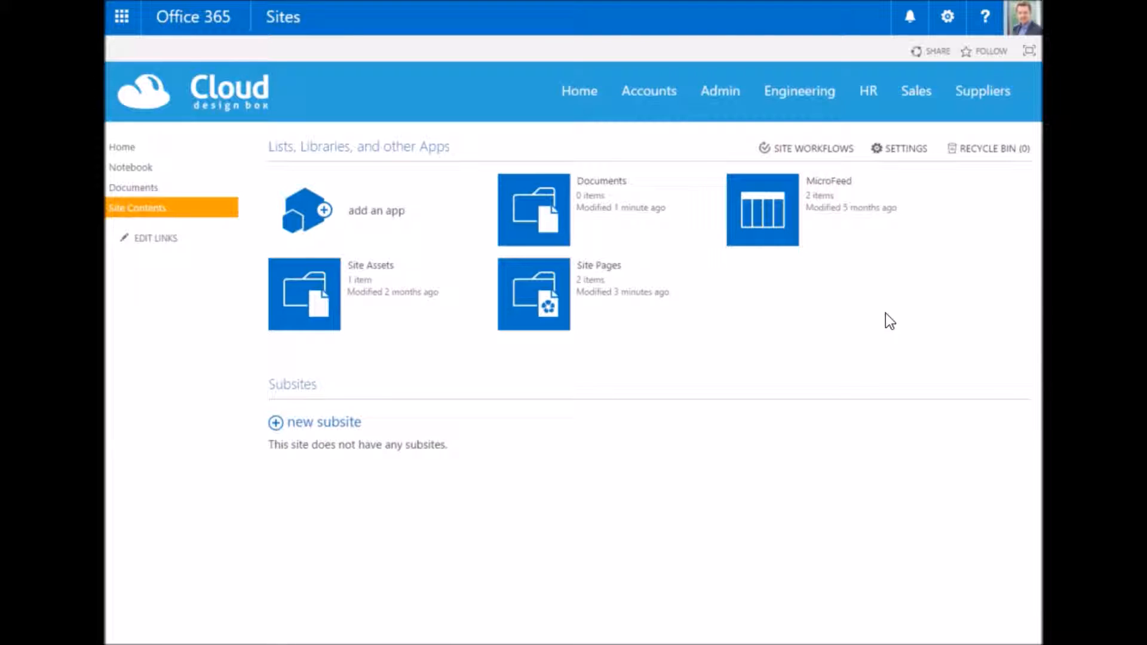
pyautogui.moveTo(994, 149)
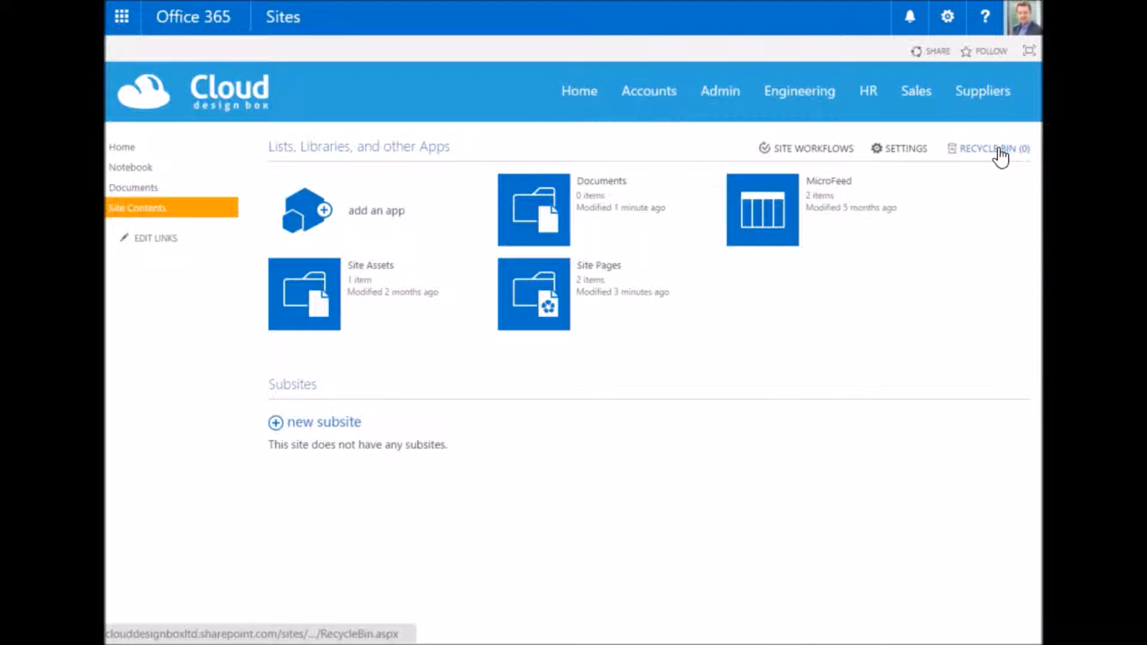
pyautogui.moveTo(991, 149)
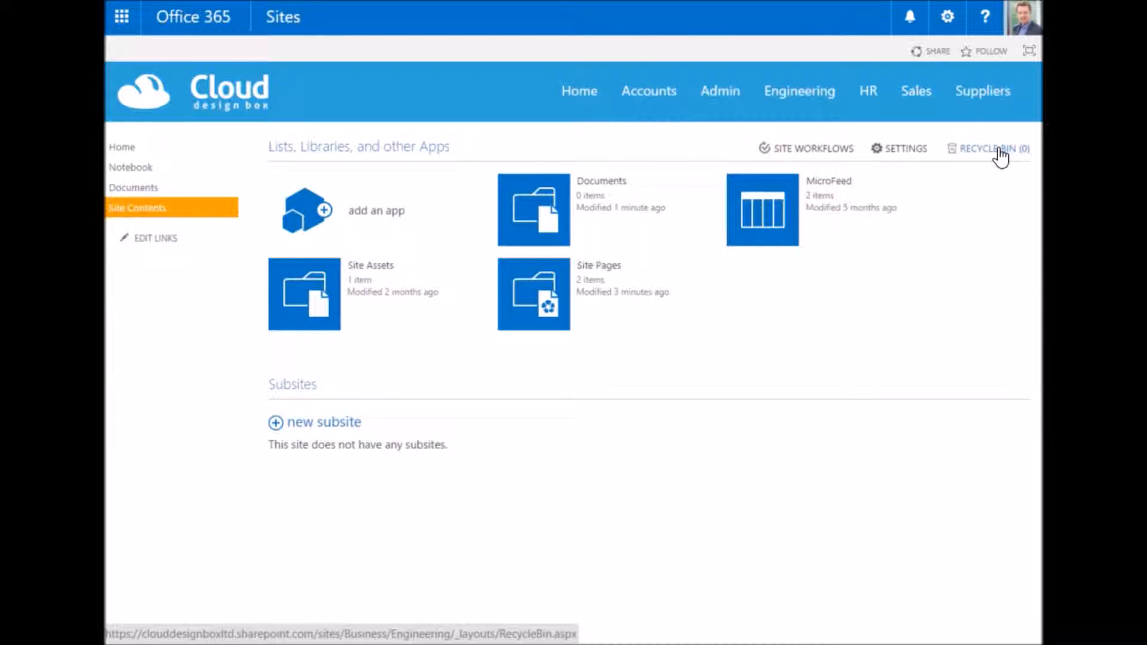
pyautogui.moveTo(946, 17)
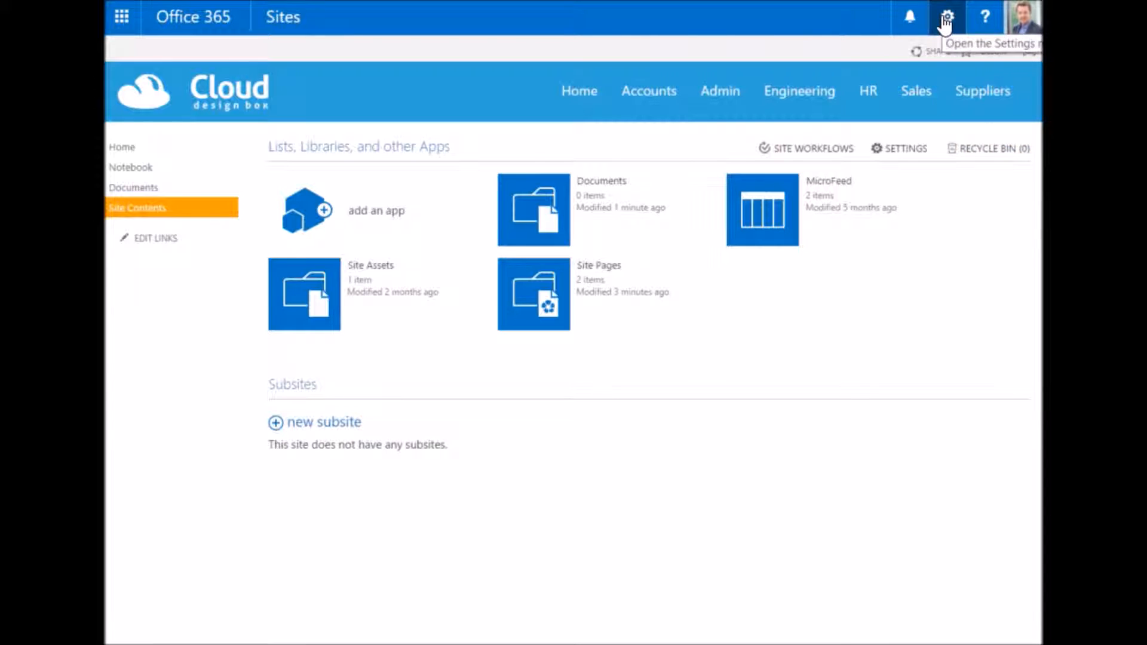
# Go through Site settings and top-level site settings to the site collection Recycle bin
pyautogui.click(948, 16)
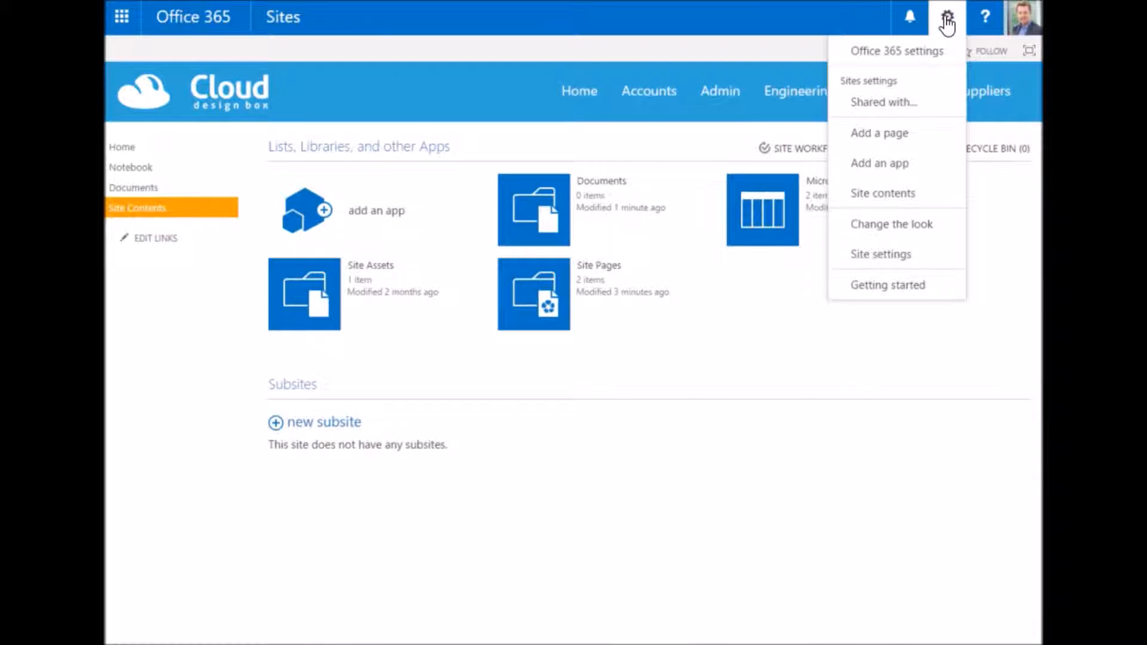
pyautogui.moveTo(880, 254)
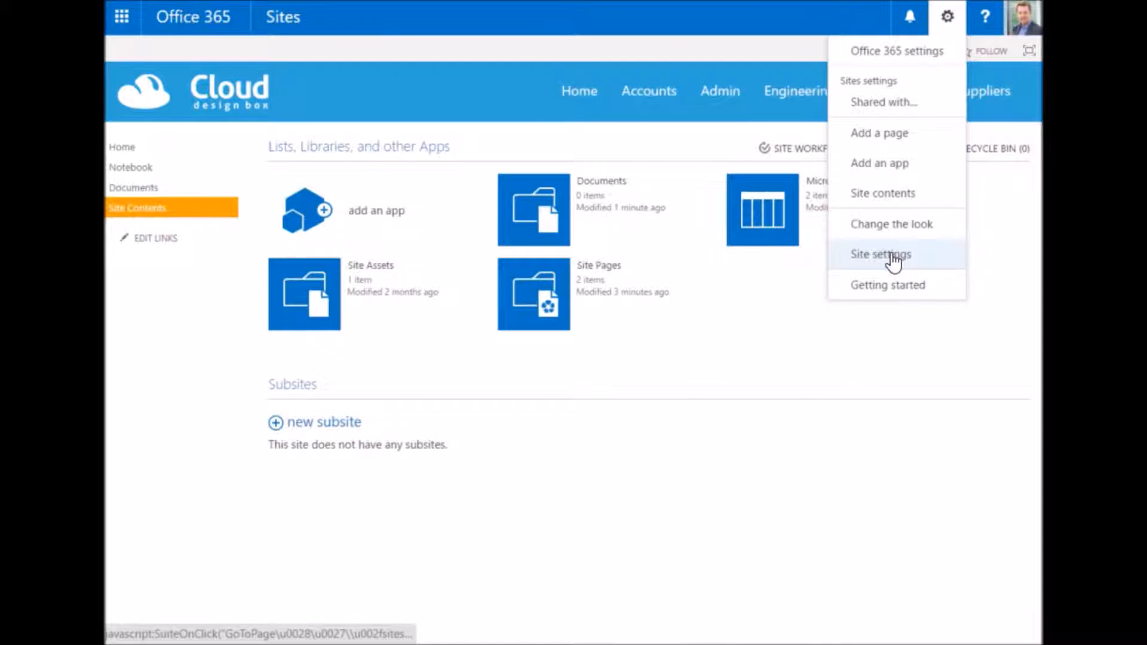
pyautogui.click(880, 254)
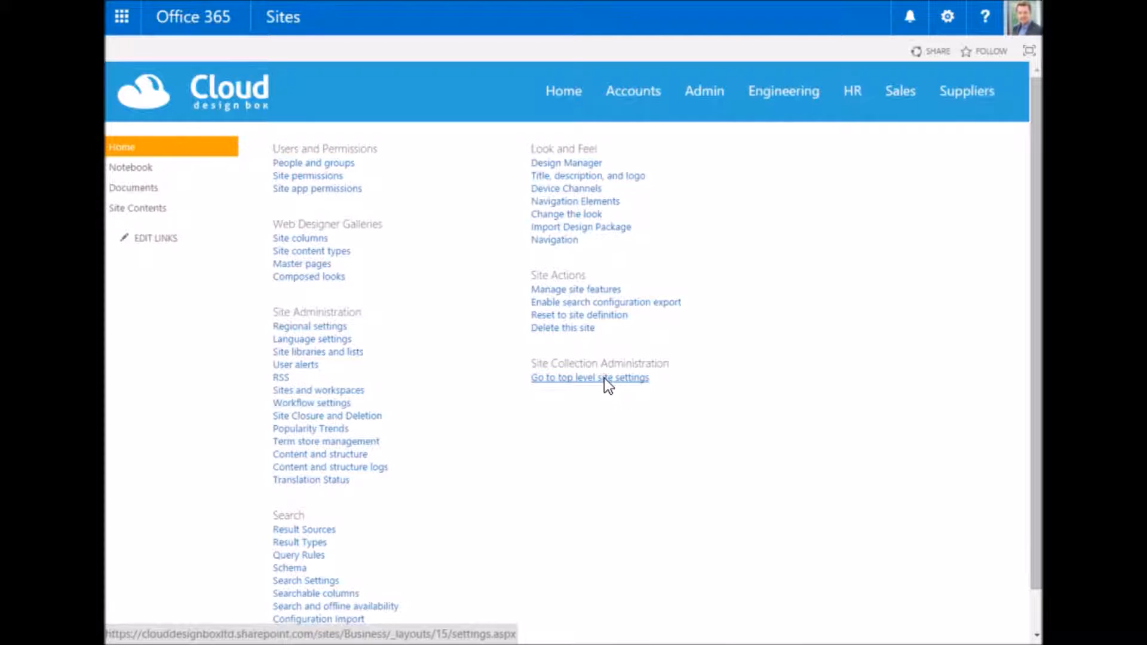
pyautogui.click(589, 378)
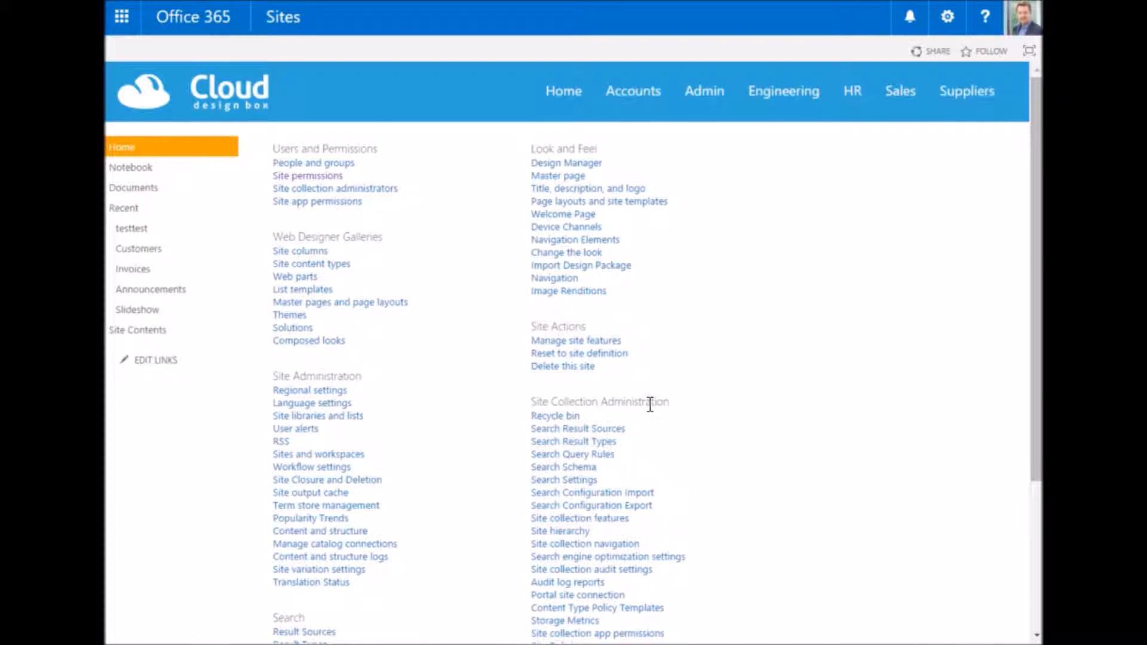
pyautogui.moveTo(554, 416)
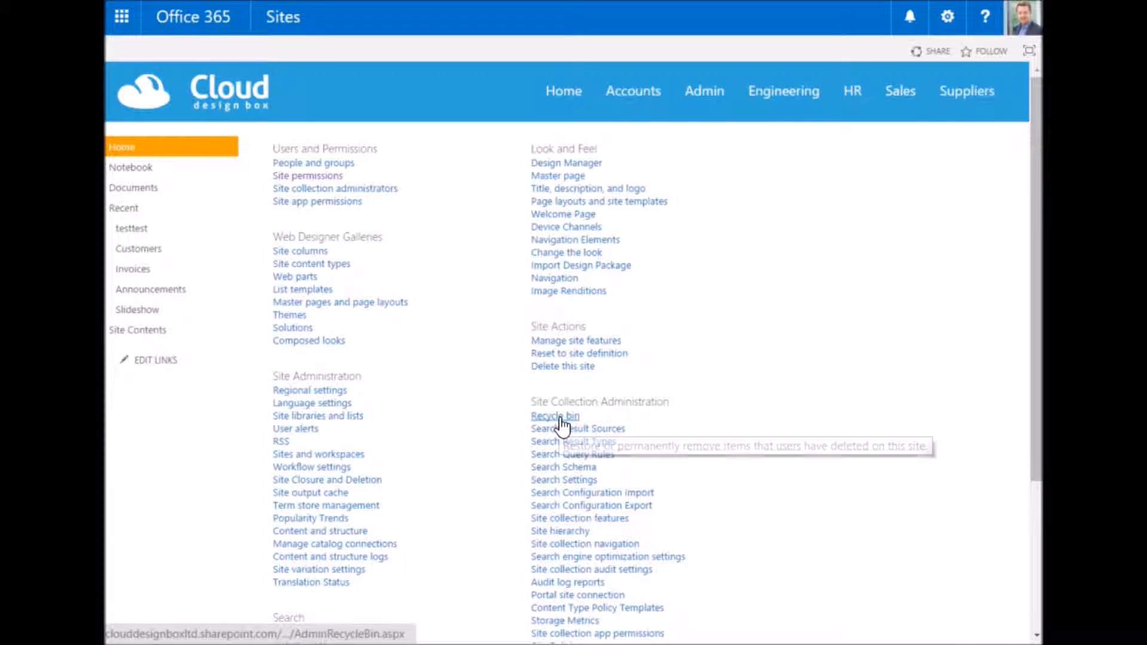
pyautogui.click(554, 416)
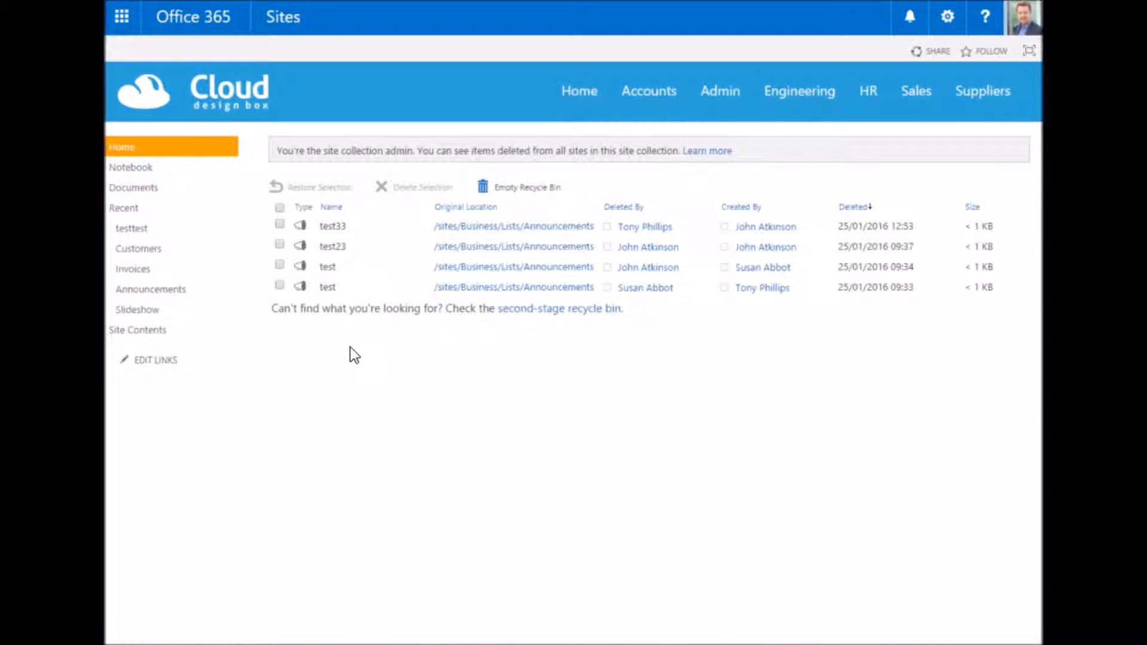
pyautogui.moveTo(505, 321)
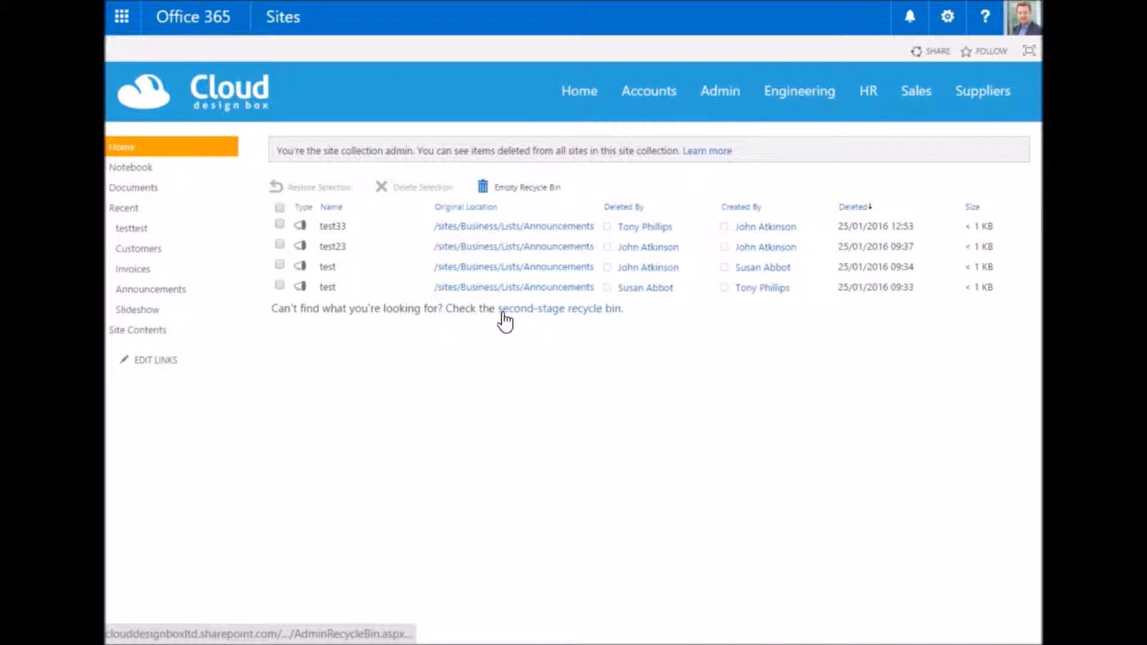
# Restore 'My important document.docx' from the second-stage recycle bin and check it in Documents
pyautogui.click(560, 309)
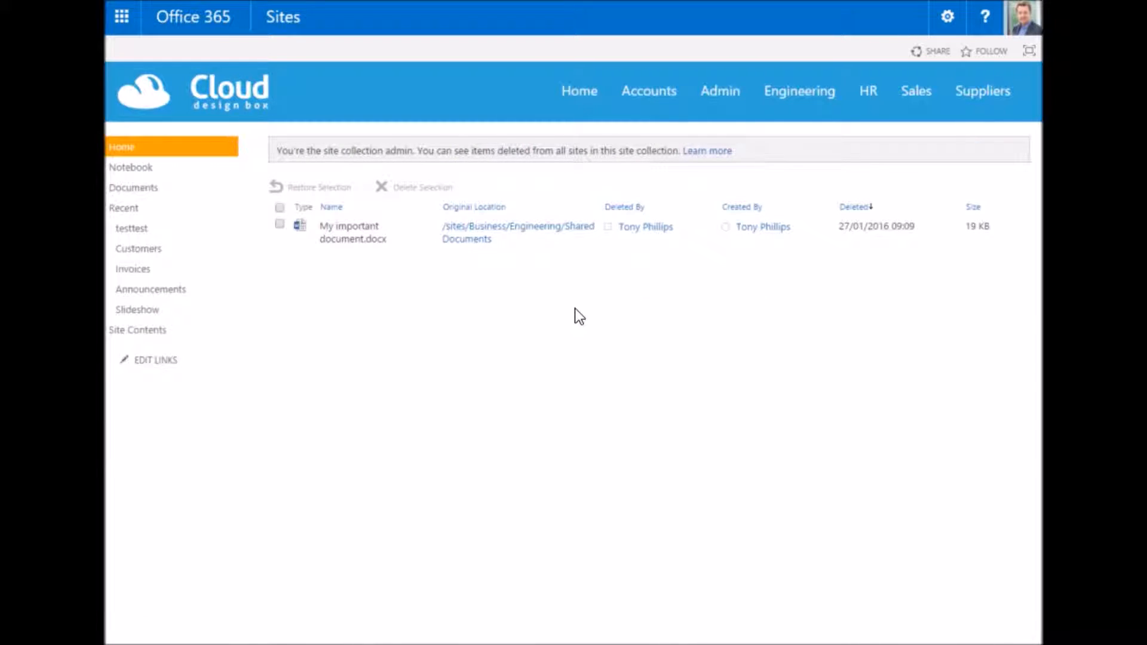
pyautogui.moveTo(645, 227)
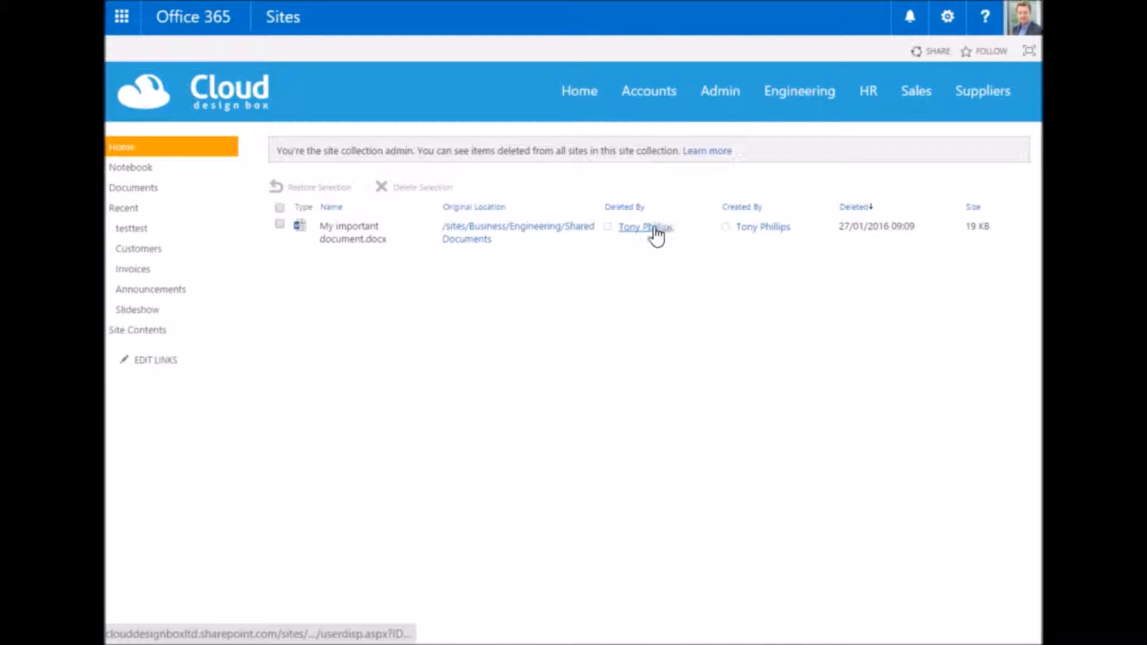
pyautogui.moveTo(660, 281)
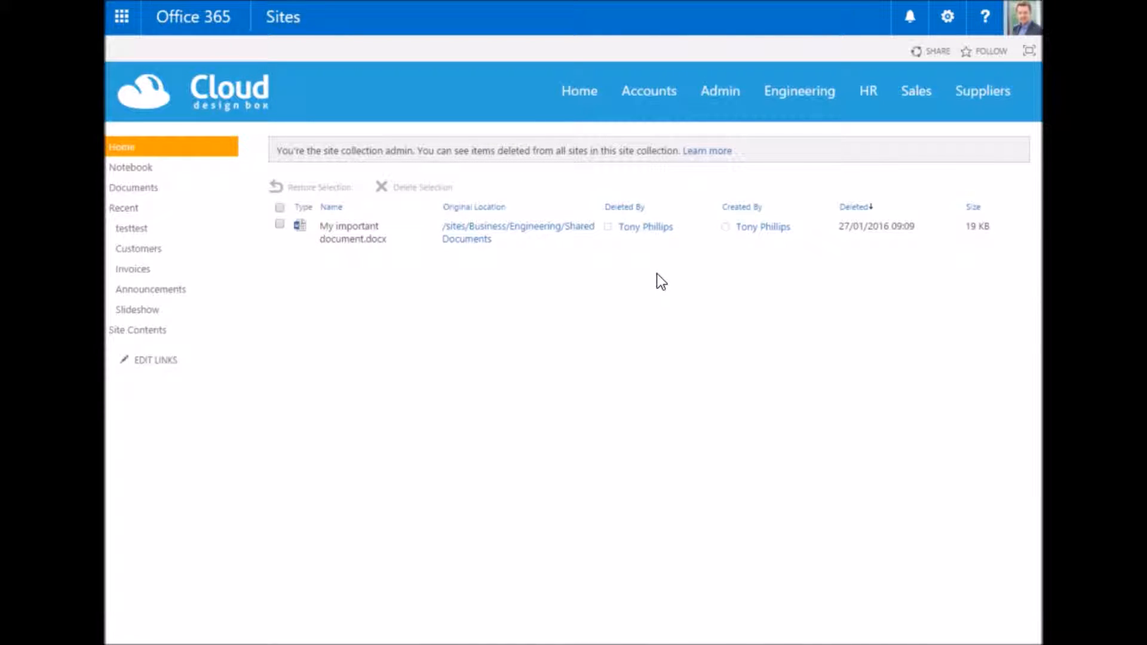
pyautogui.moveTo(273, 232)
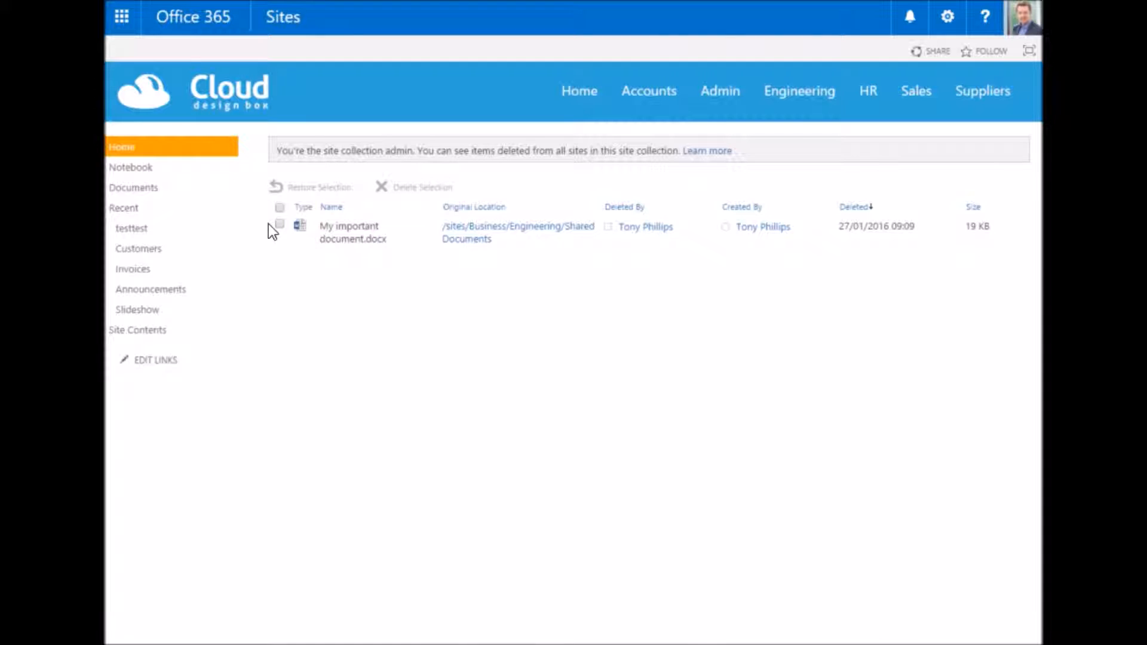
pyautogui.click(279, 224)
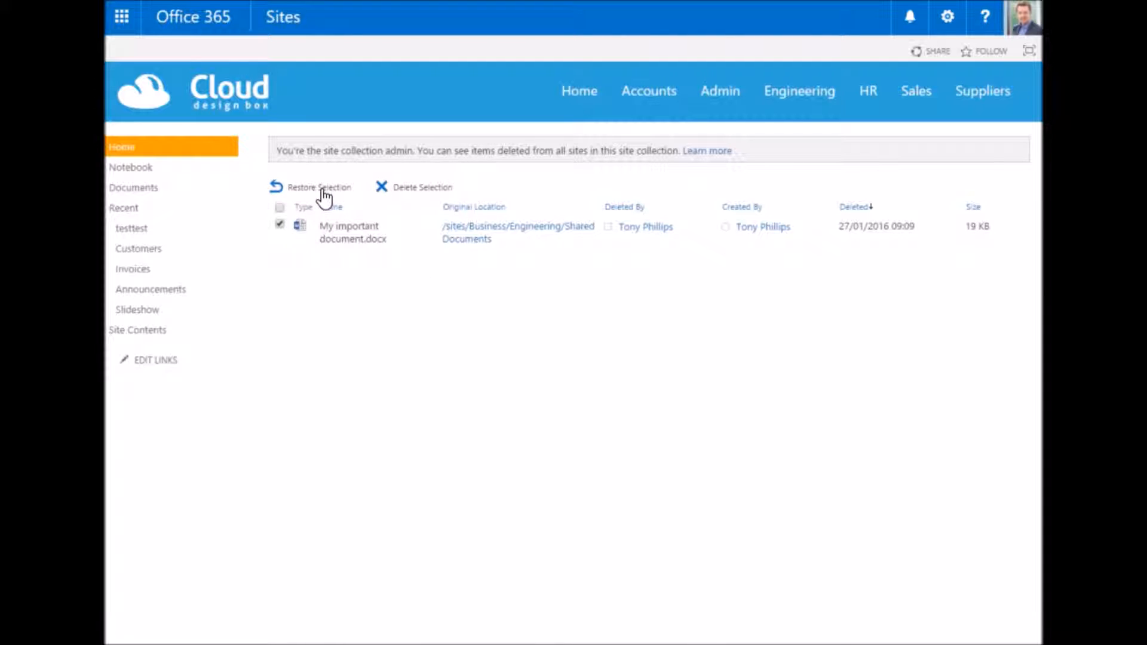
pyautogui.moveTo(292, 192)
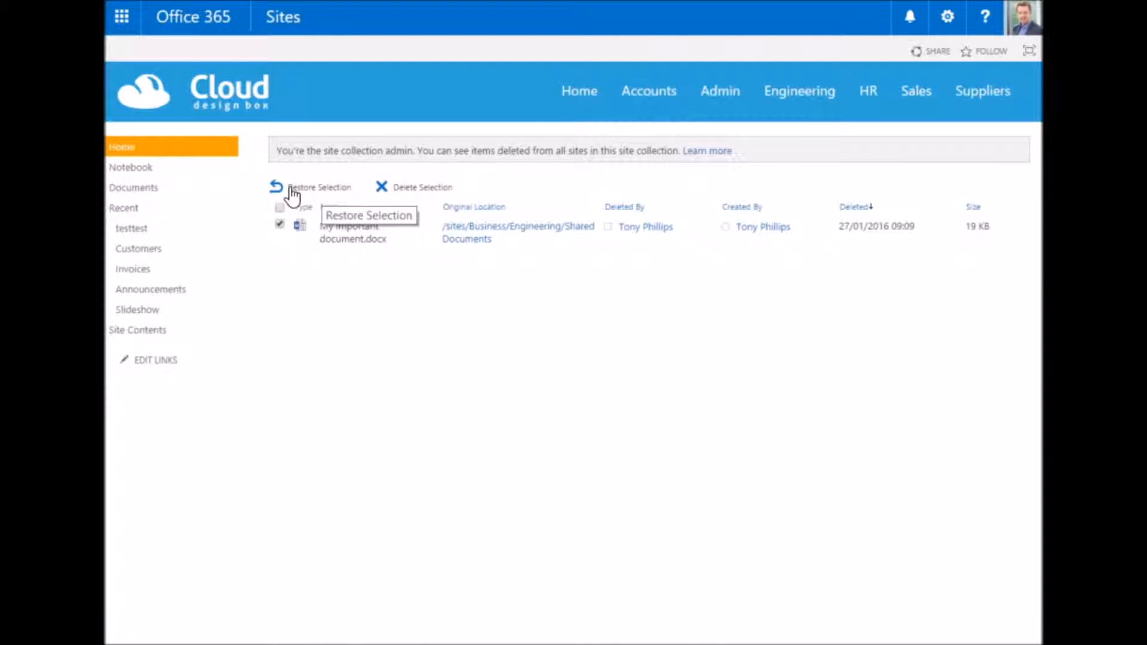
pyautogui.moveTo(410, 189)
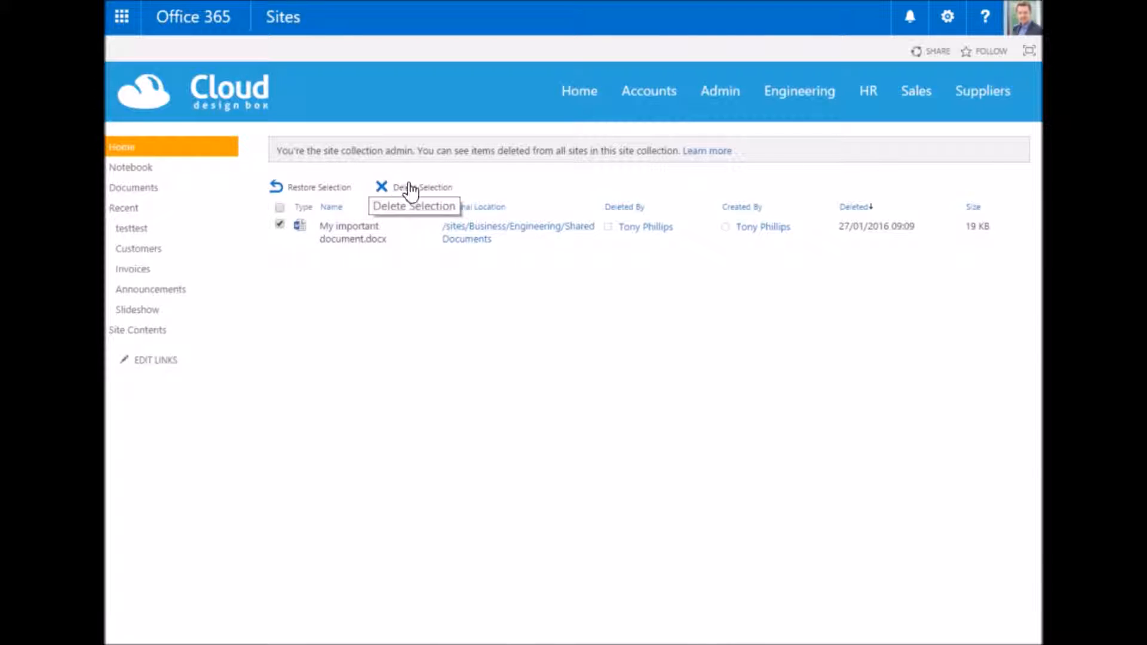
pyautogui.moveTo(364, 203)
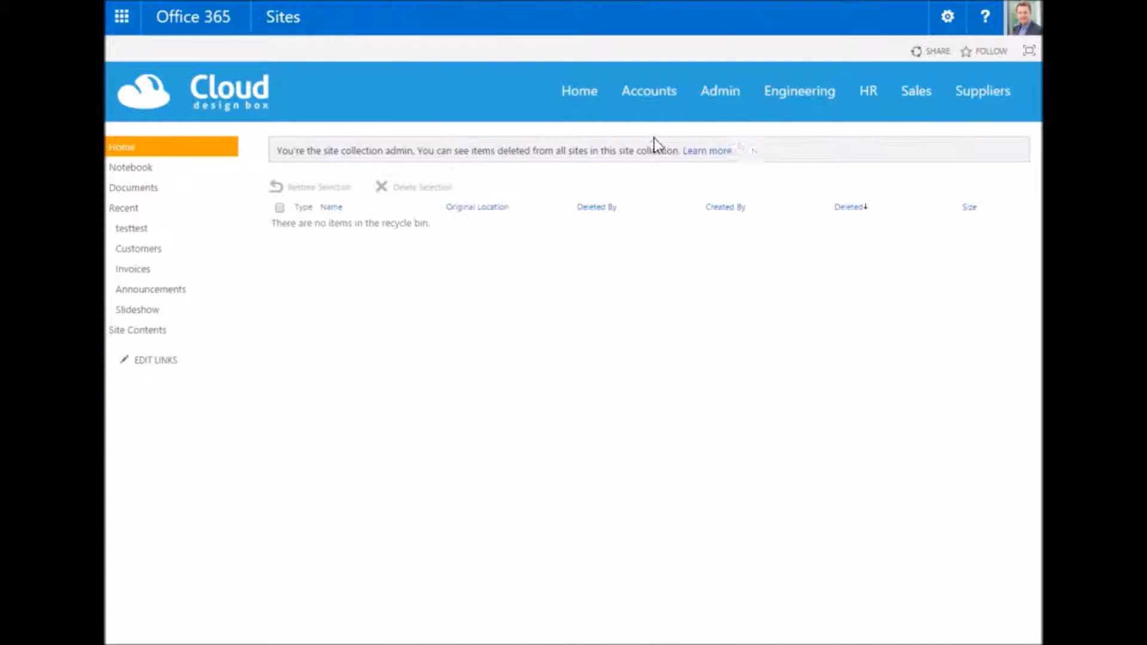
pyautogui.moveTo(800, 91)
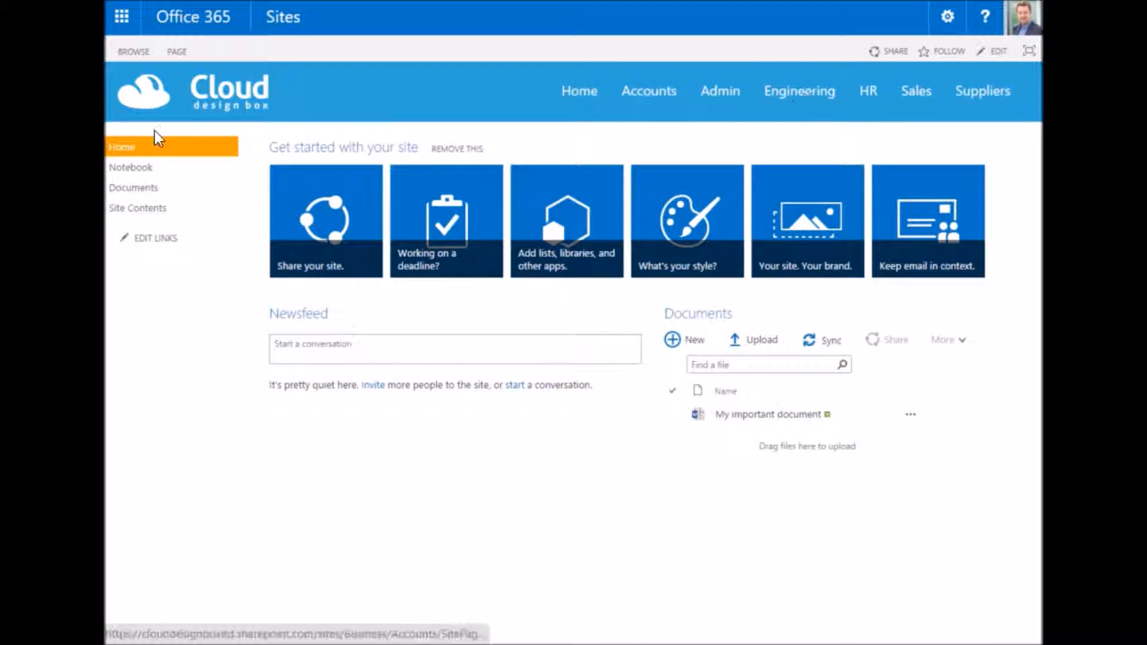
pyautogui.click(134, 187)
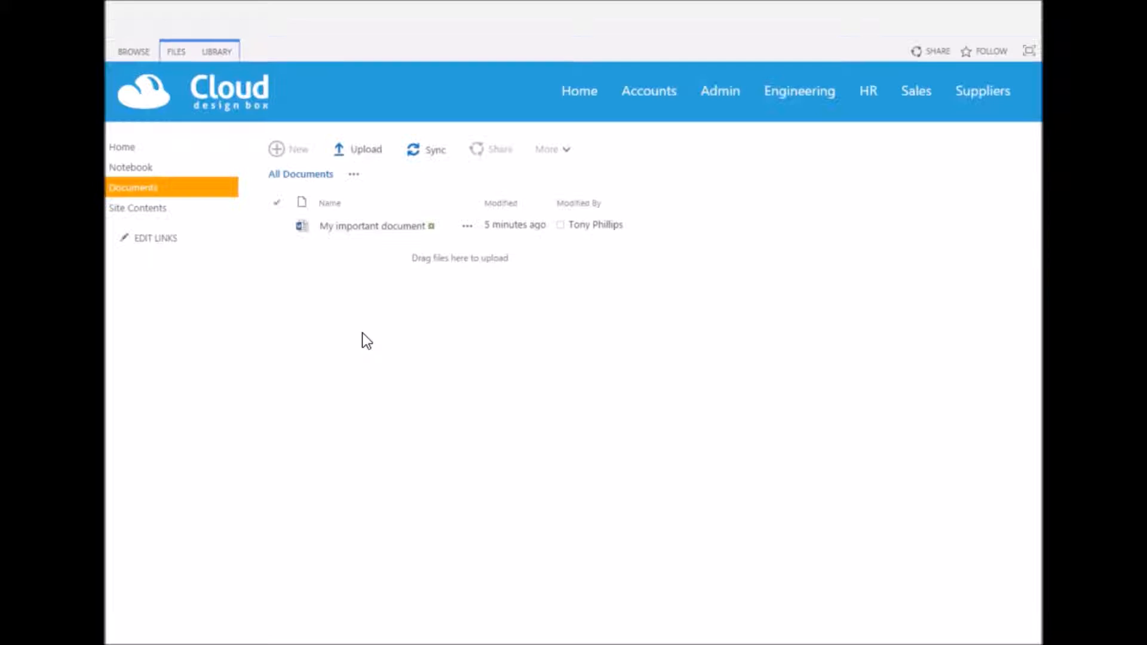